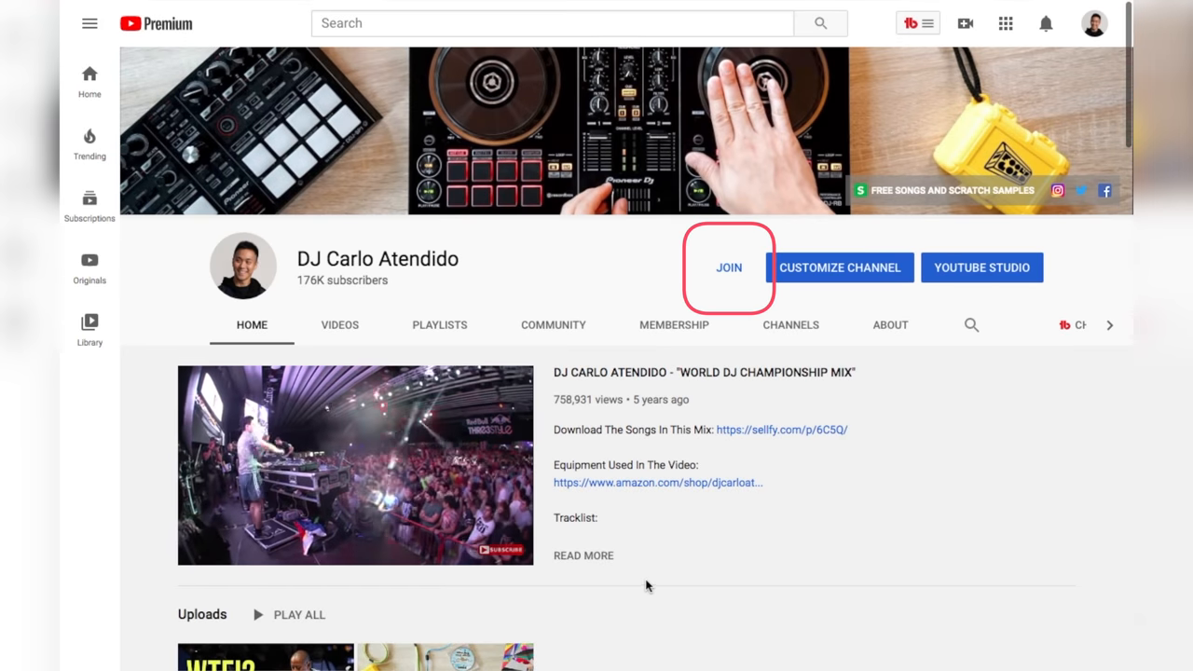
View the channel's membership tiers, Pro DJ at $4.99/month and Master DJ.
{"action": "left_click", "coordinate": [727, 269]}
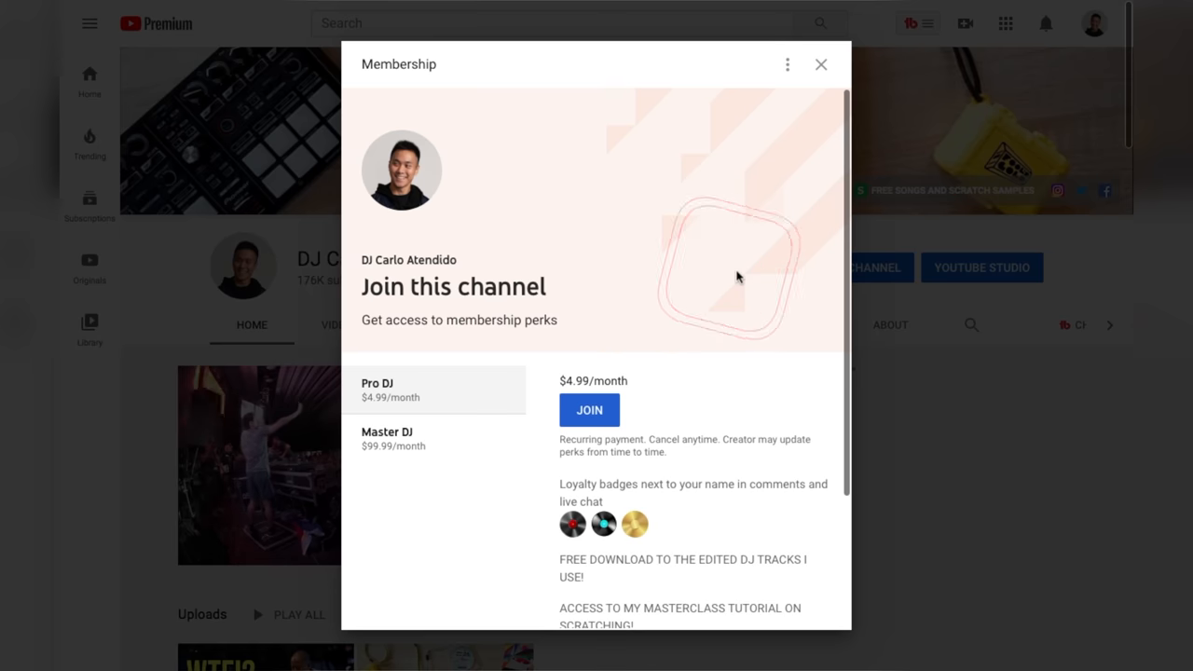
{"action": "scroll", "scroll_direction": "down", "scroll_amount": 3}
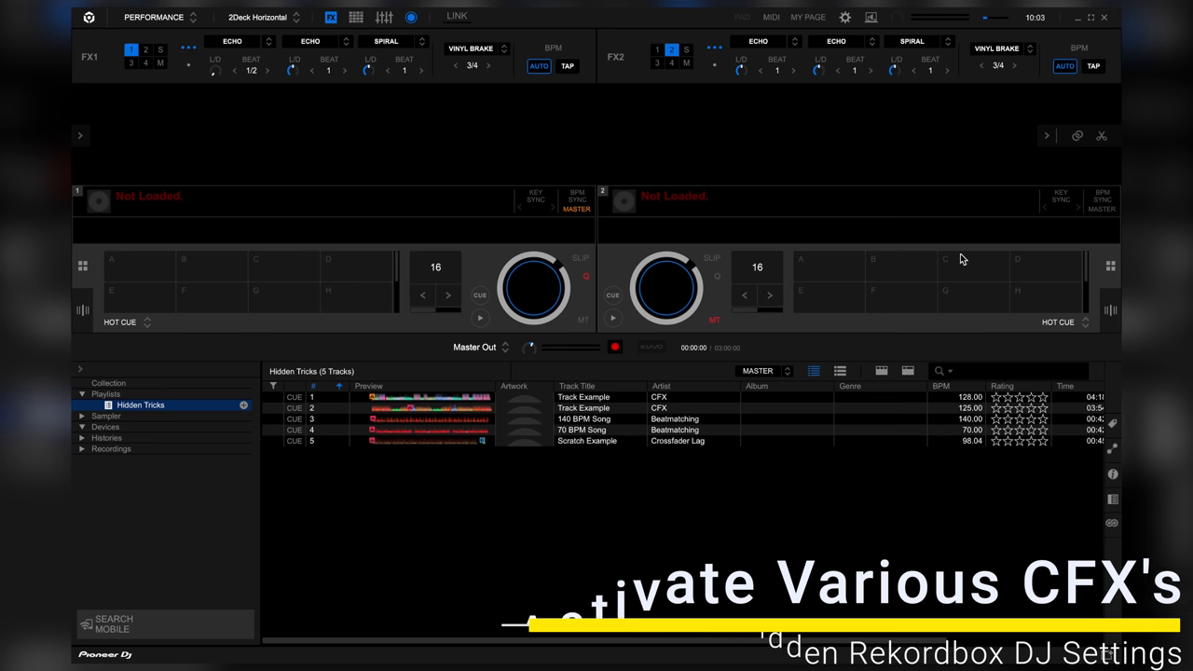
Set the effect panel preference to BEAT FX + SOUND COLOR FX.
{"action": "left_click", "coordinate": [845, 17]}
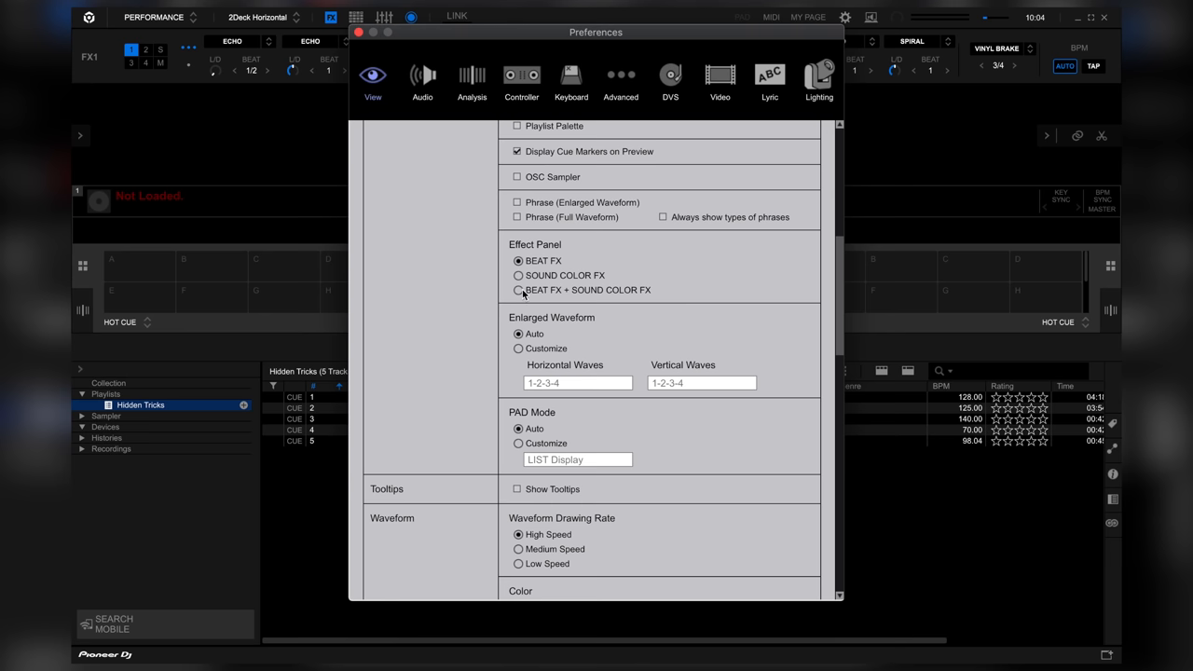
{"action": "left_click", "coordinate": [519, 291]}
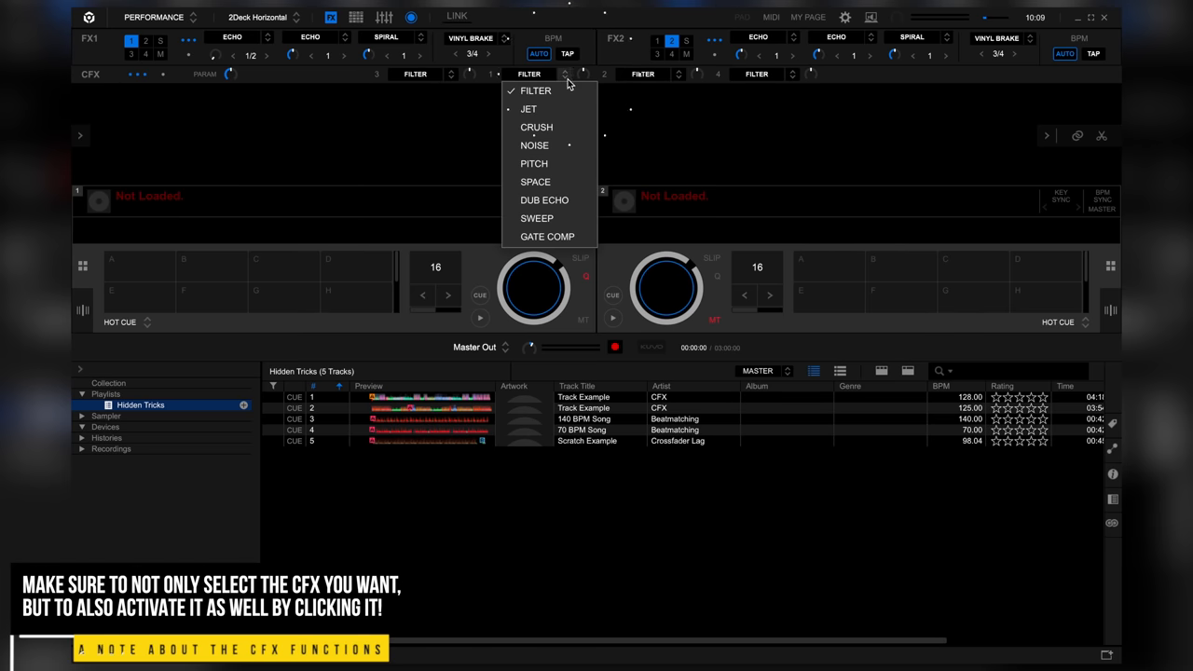
Reveal the deck's color effects list with Filter, Jet, Crush, Noise and Dub Echo.
{"action": "left_click", "coordinate": [533, 146]}
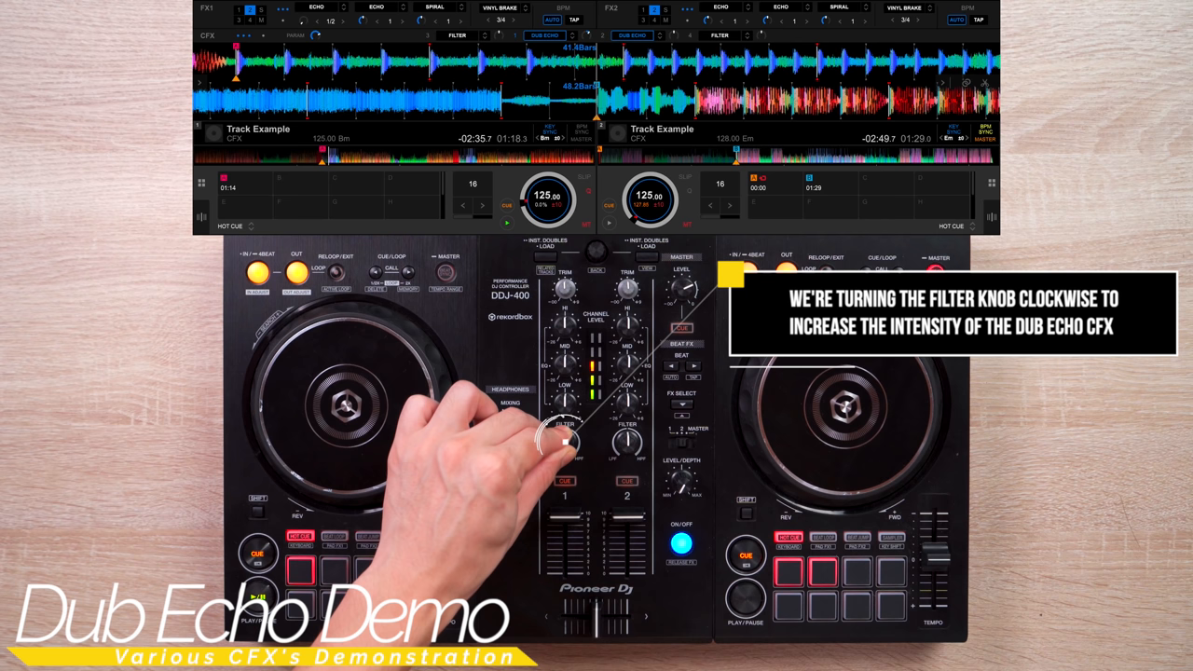
Raise the Dub Echo intensity on the playing Track Example via the CFX knob.
{"action": "left_click_drag", "start_coordinate": [560, 444], "coordinate": [575, 433]}
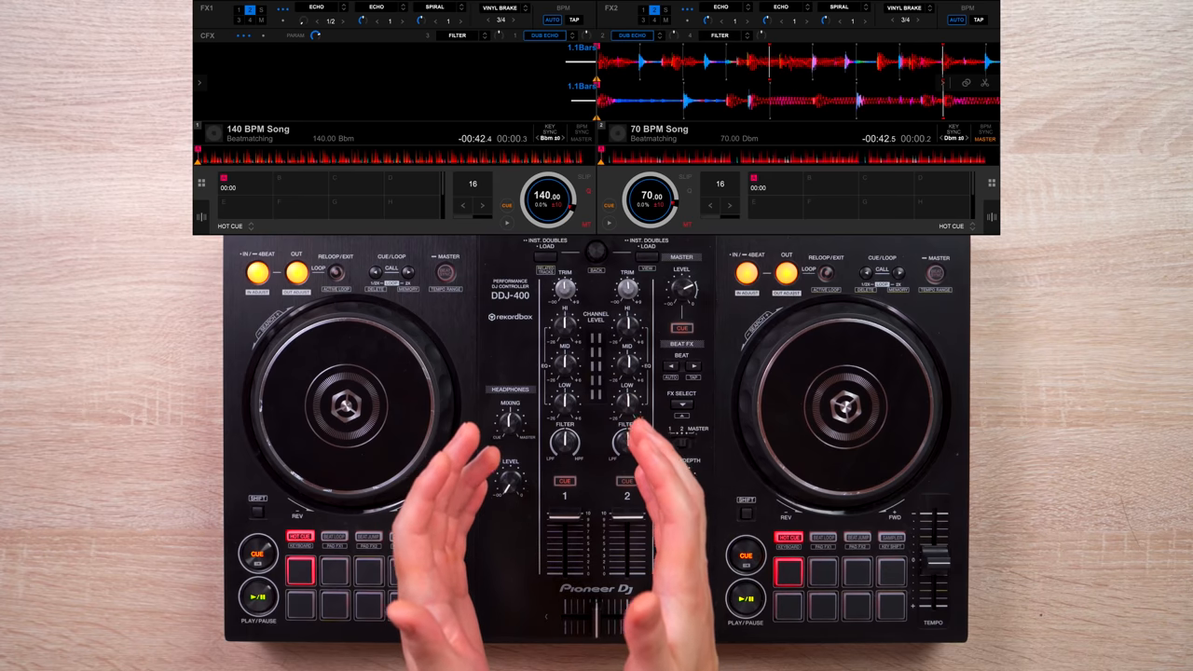
Load the 140 BPM Song and 70 BPM Song from Hidden Tricks onto the two decks.
{"action": "left_click", "coordinate": [682, 541]}
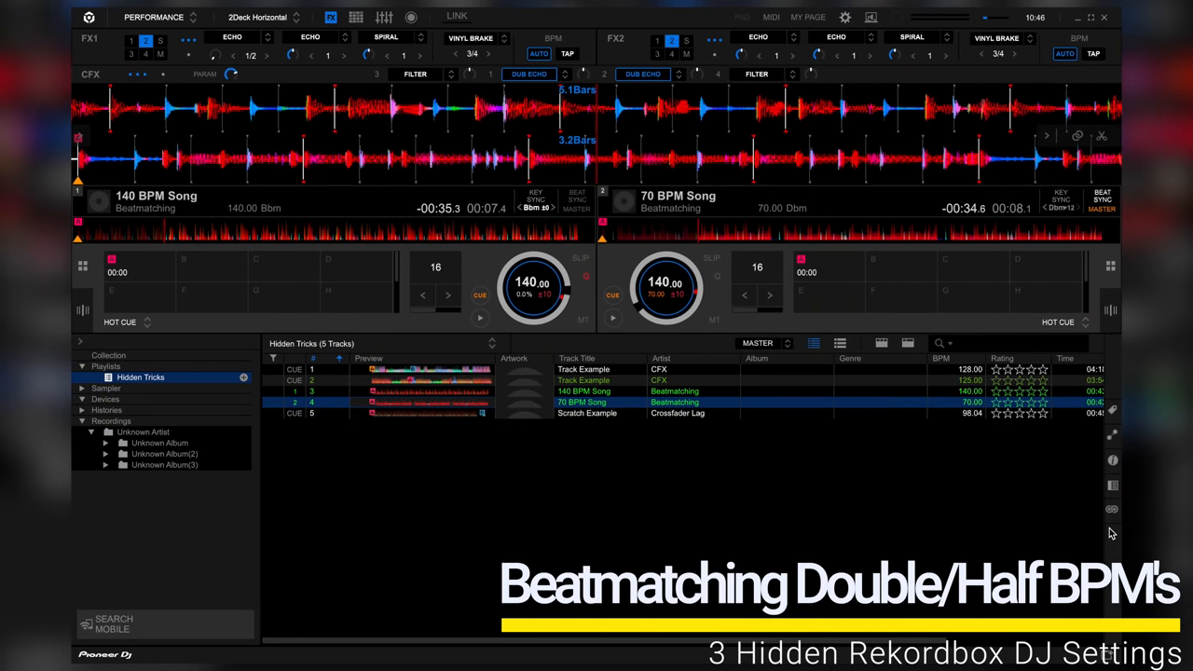
Show the Controller preferences' Deck options, scrolled to the sync settings.
{"action": "left_click", "coordinate": [845, 17]}
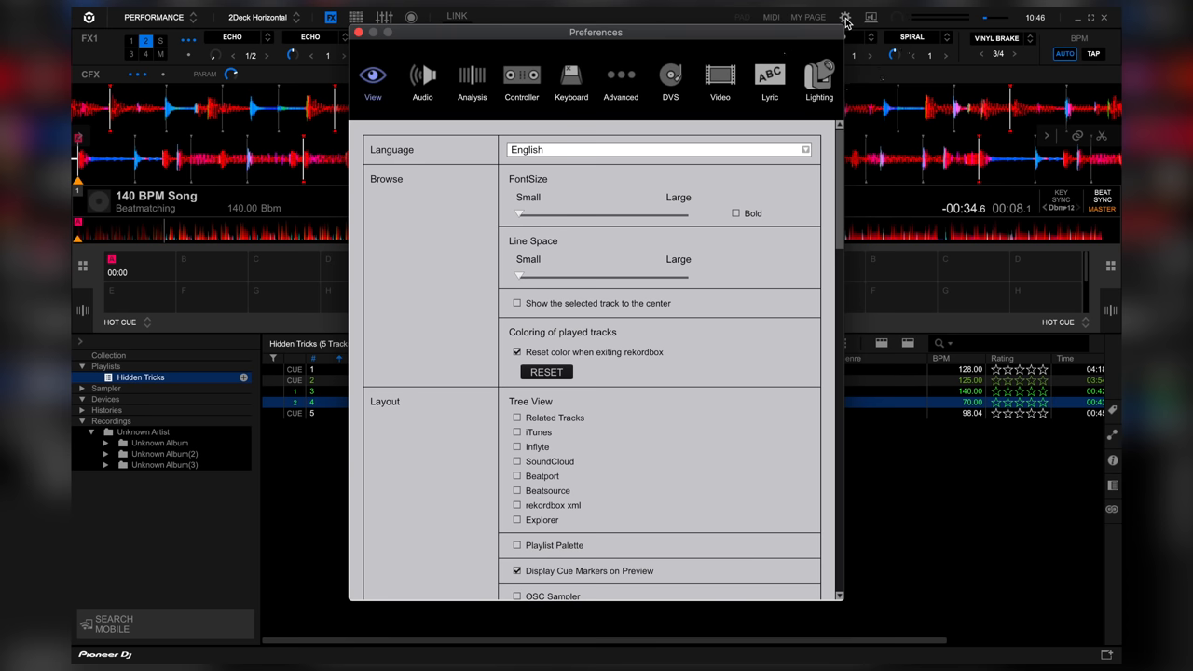
{"action": "left_click", "coordinate": [523, 78]}
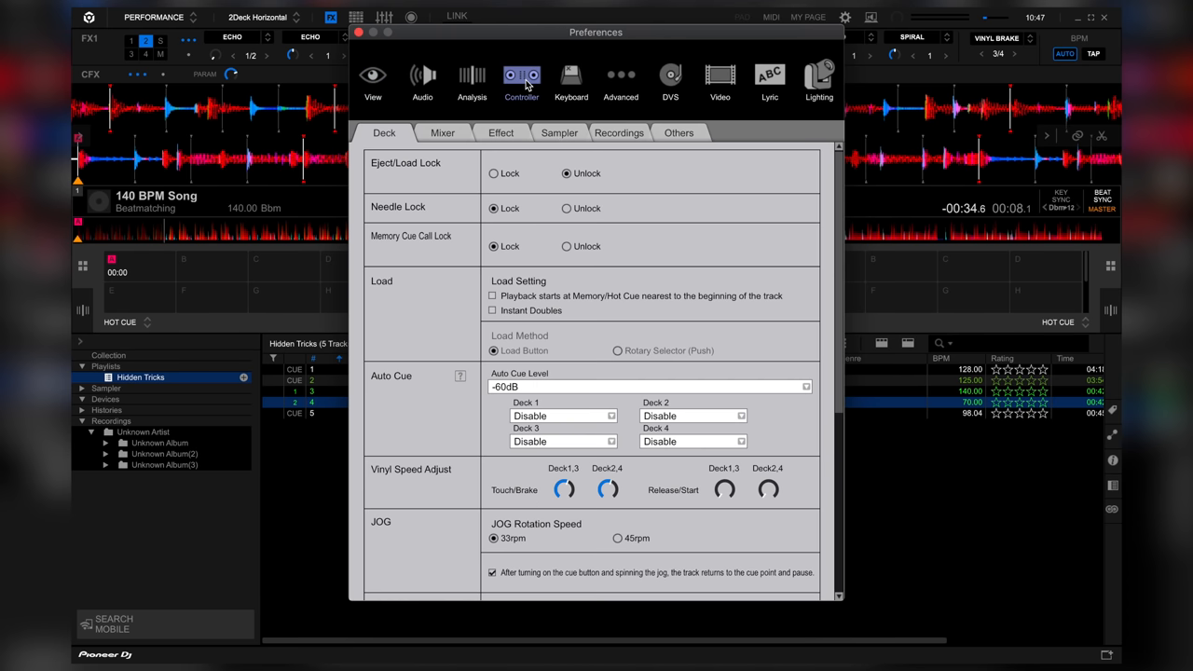
{"action": "mouse_move", "coordinate": [824, 177]}
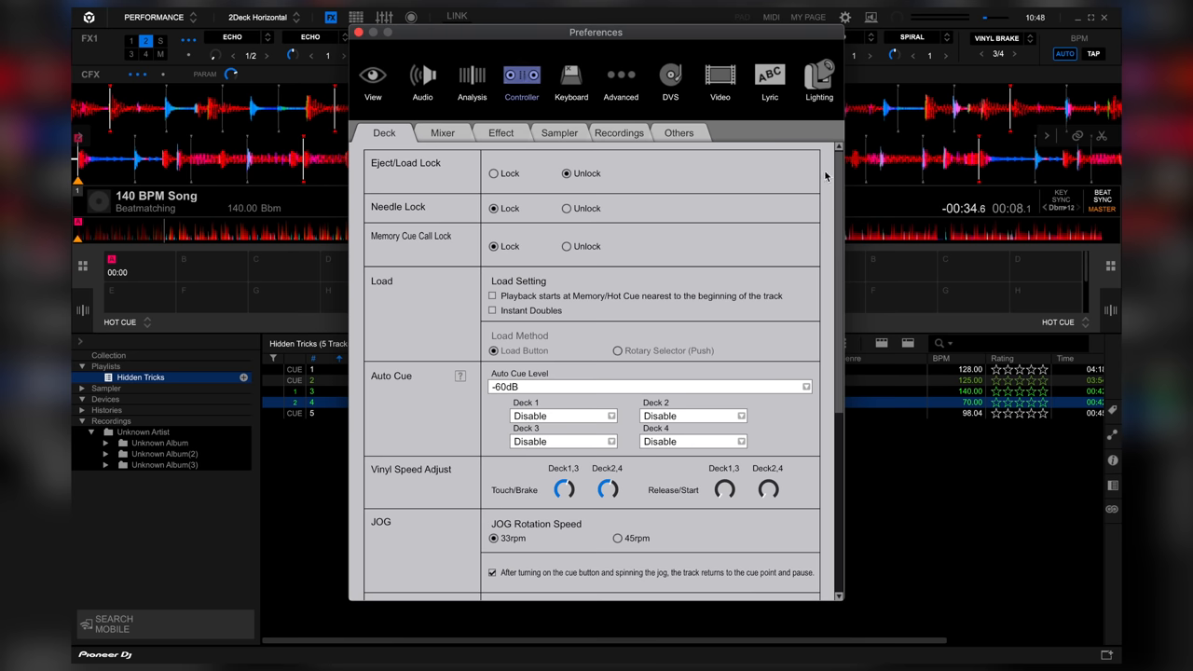
{"action": "scroll", "scroll_direction": "down", "scroll_amount": 3}
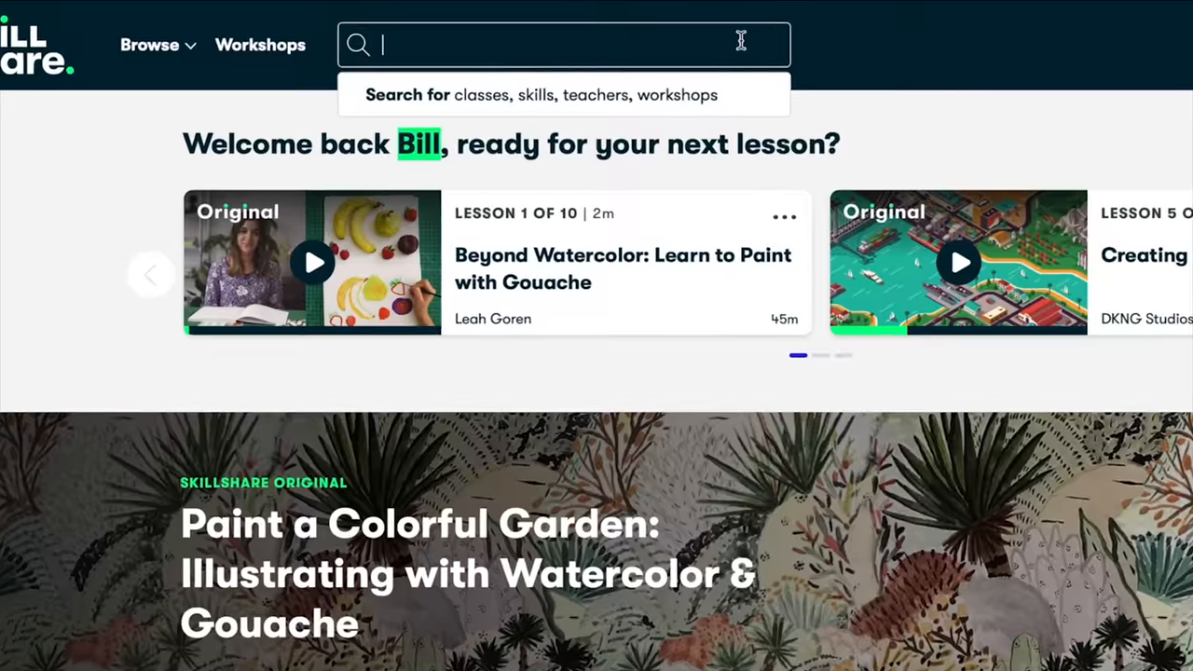
Search Skillshare for 'Logo Design' and bring the class categories into view.
{"action": "type", "text": "Logo Design"}
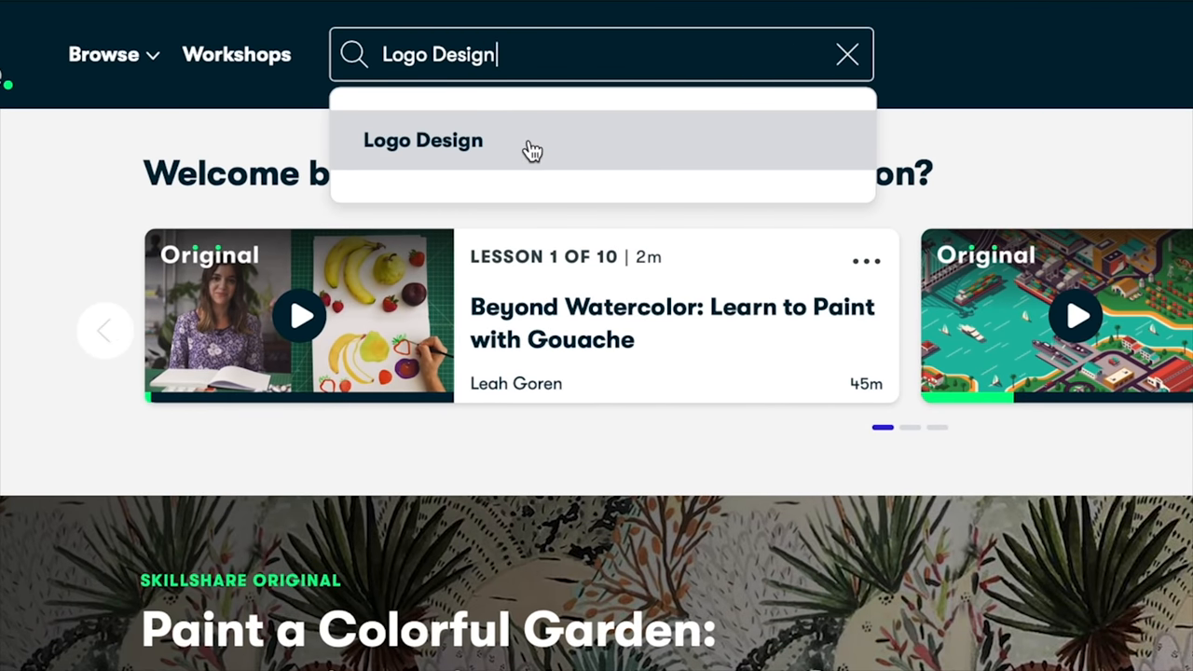
{"action": "scroll", "scroll_direction": "down", "scroll_amount": 3}
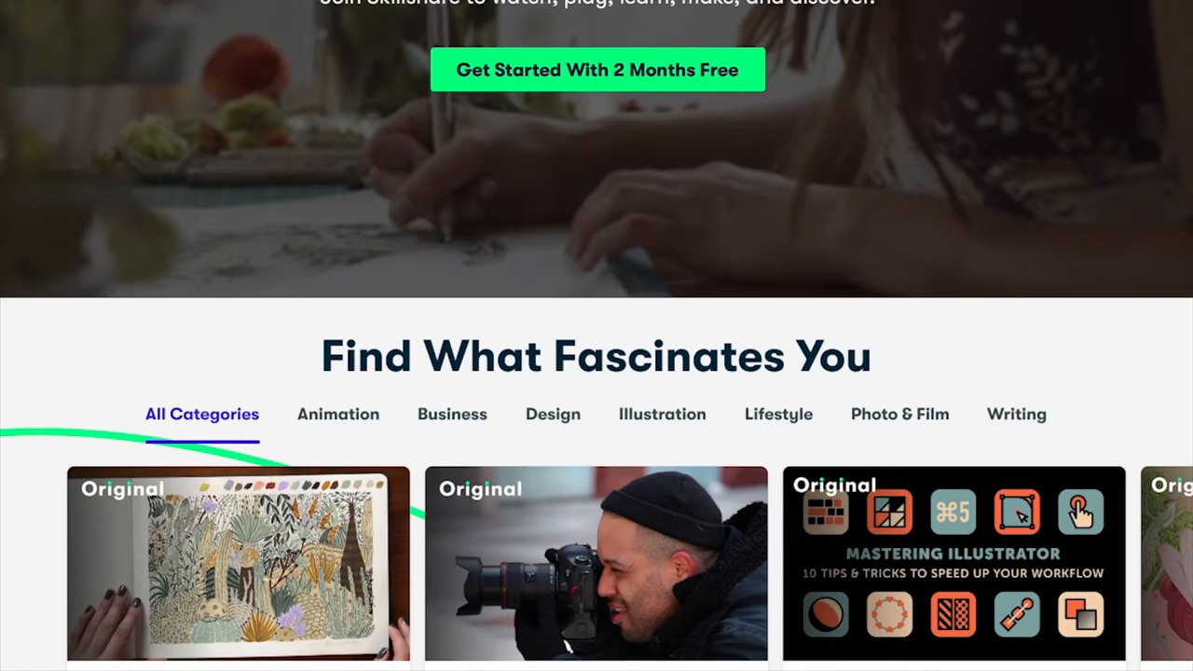
{"action": "scroll", "scroll_direction": "down", "scroll_amount": 3}
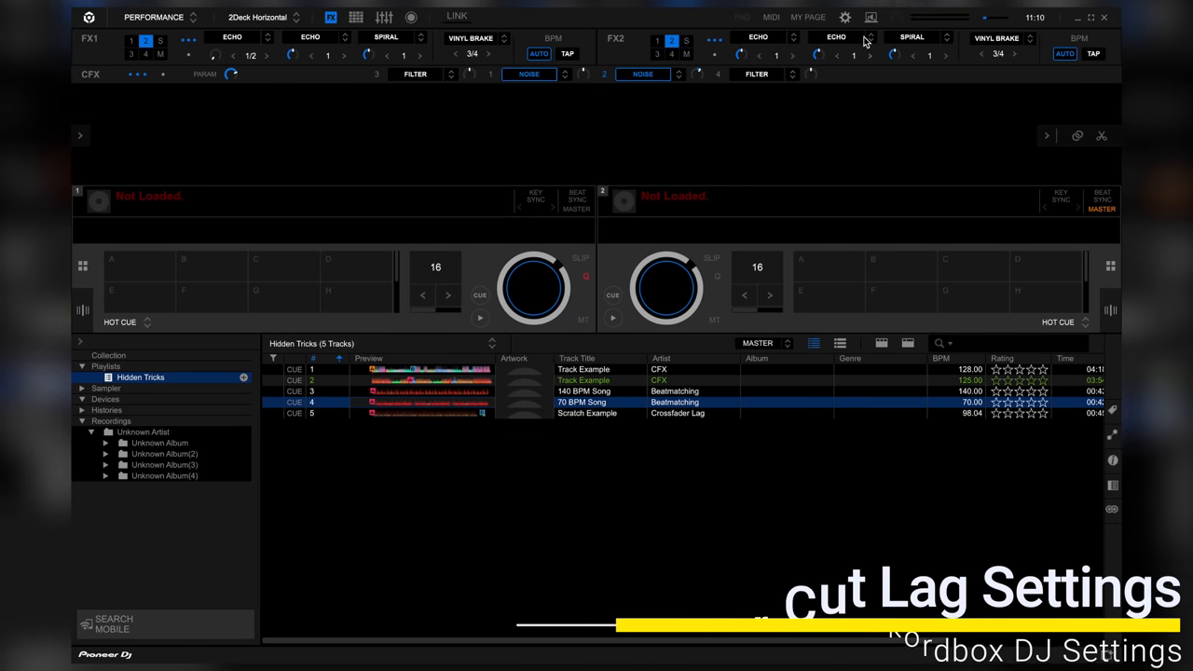
In Controller > Mixer preferences, lower the crossfader Cut Lag from 1.0 mm to 0.3 mm.
{"action": "left_click", "coordinate": [844, 17]}
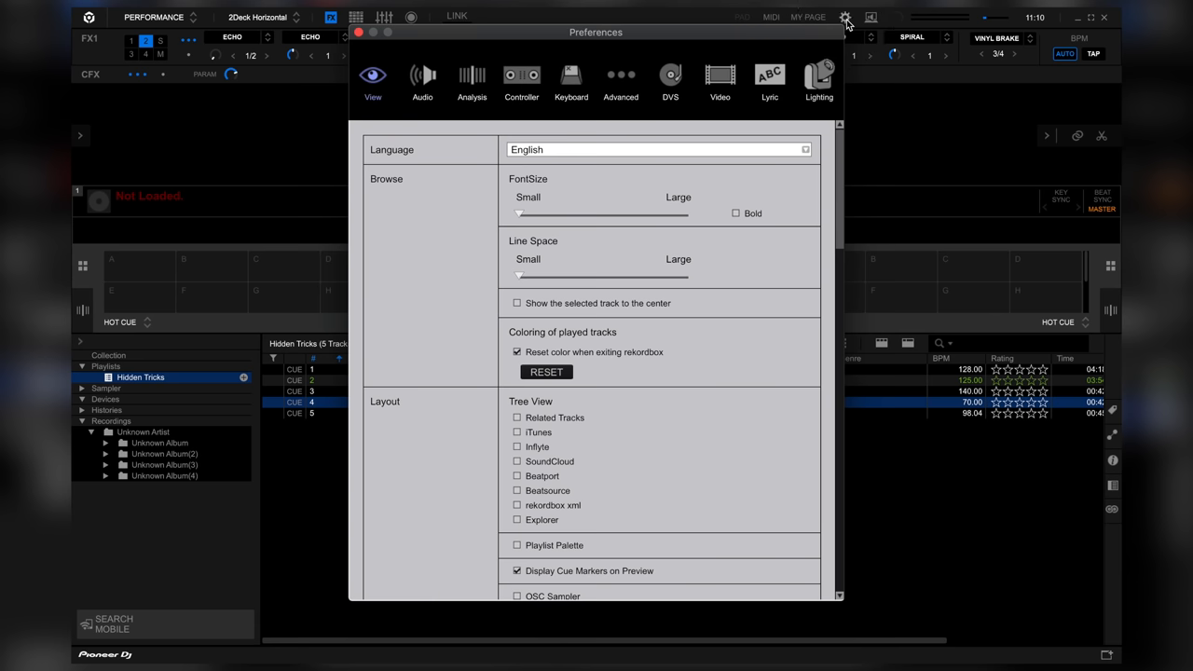
{"action": "left_click", "coordinate": [522, 78]}
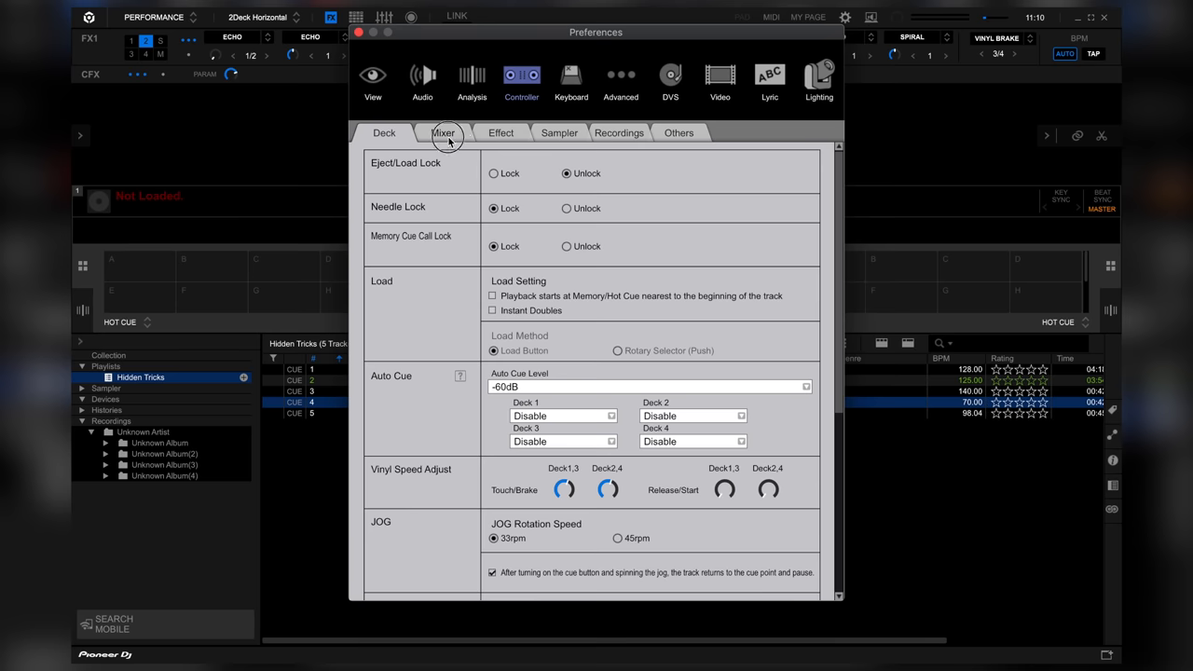
{"action": "left_click", "coordinate": [443, 132]}
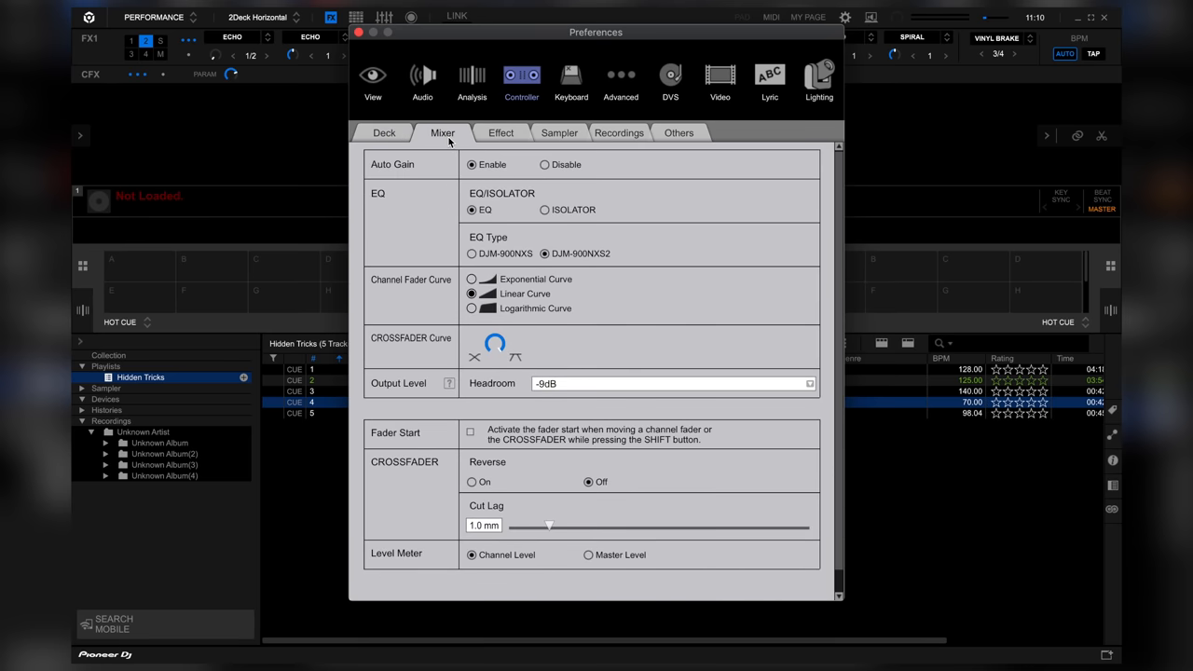
{"action": "mouse_move", "coordinate": [783, 203]}
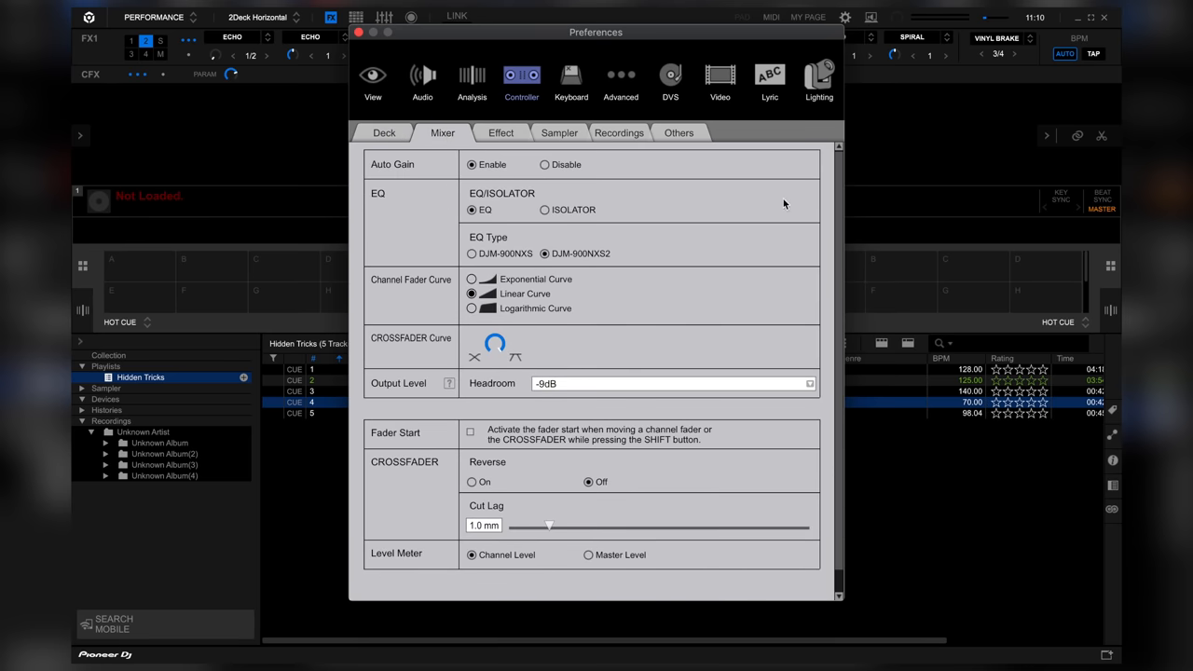
{"action": "scroll", "scroll_direction": "down", "scroll_amount": 3}
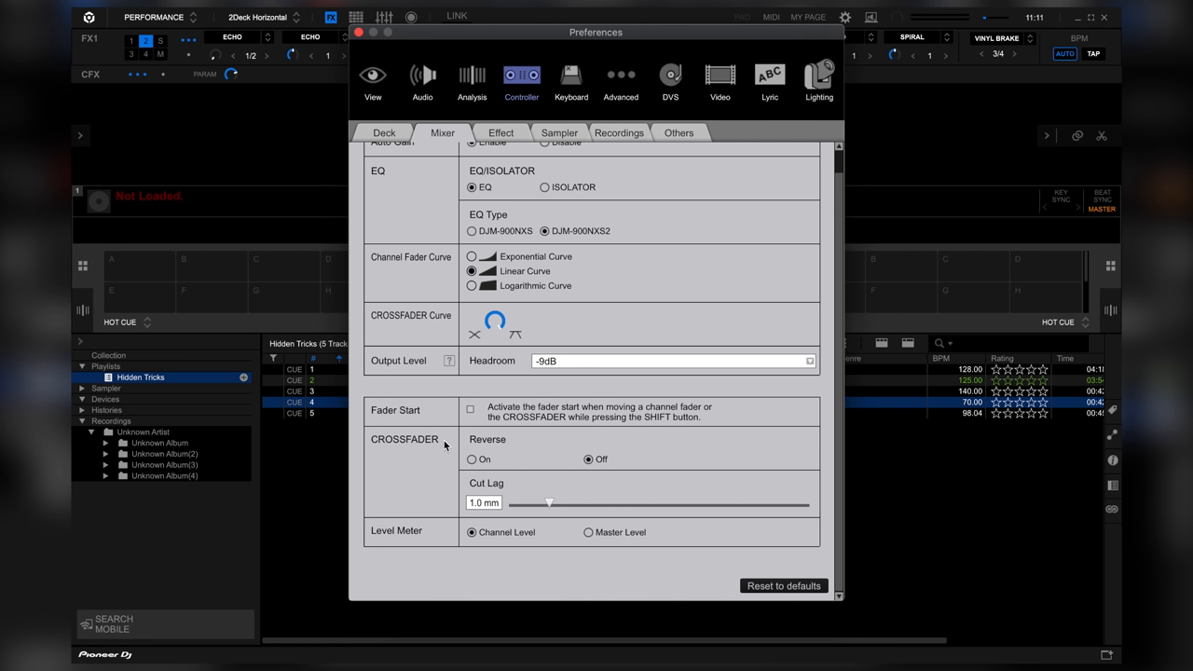
{"action": "left_click_drag", "start_coordinate": [548, 503], "coordinate": [511, 504]}
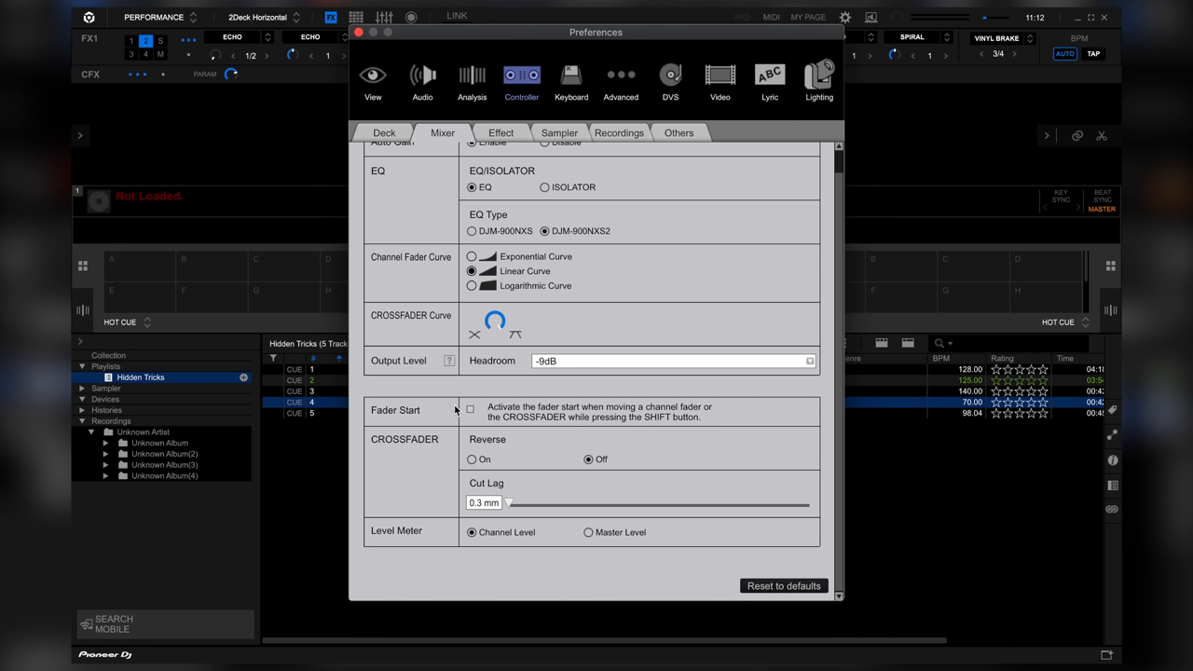
{"action": "mouse_move", "coordinate": [488, 172]}
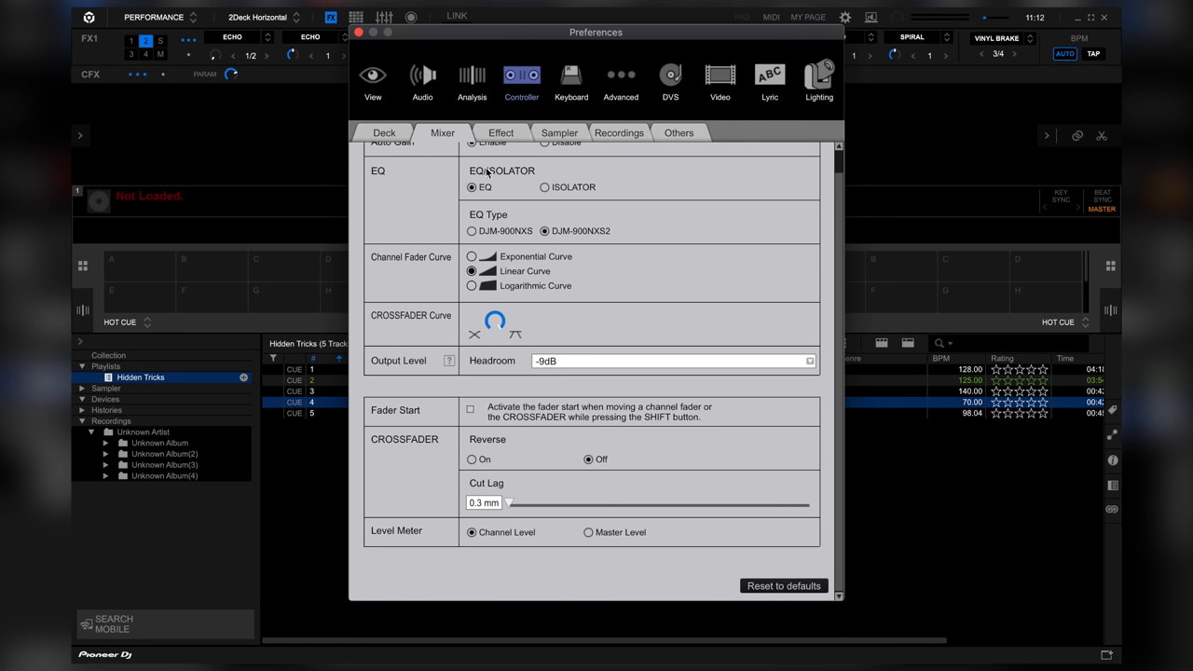